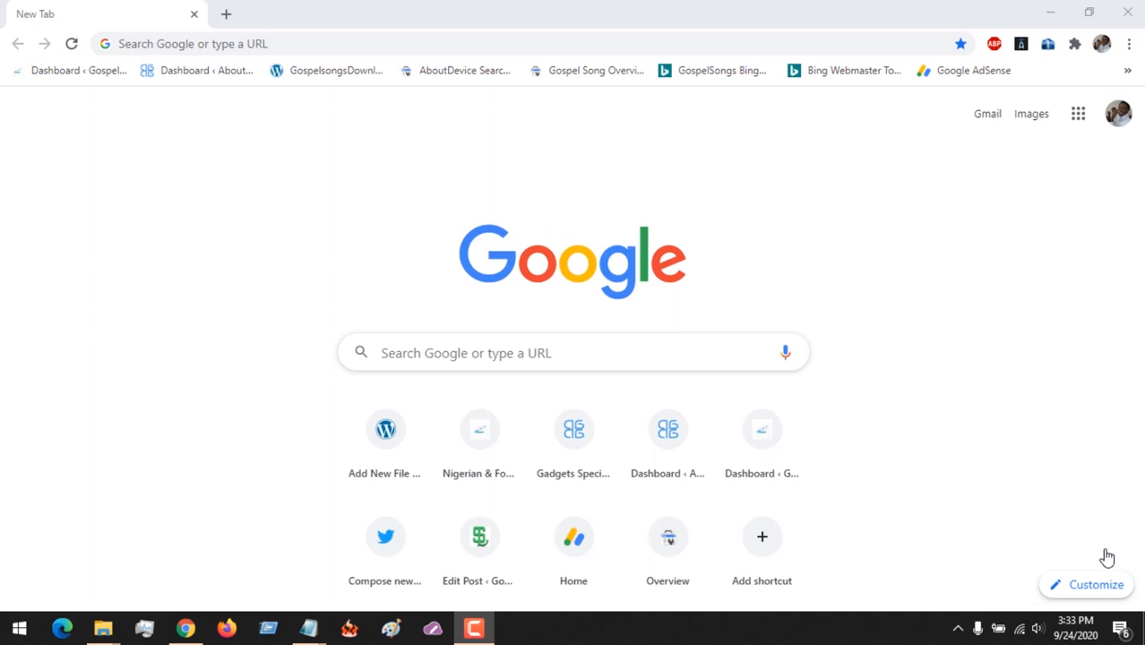
mouse_move(707, 127)
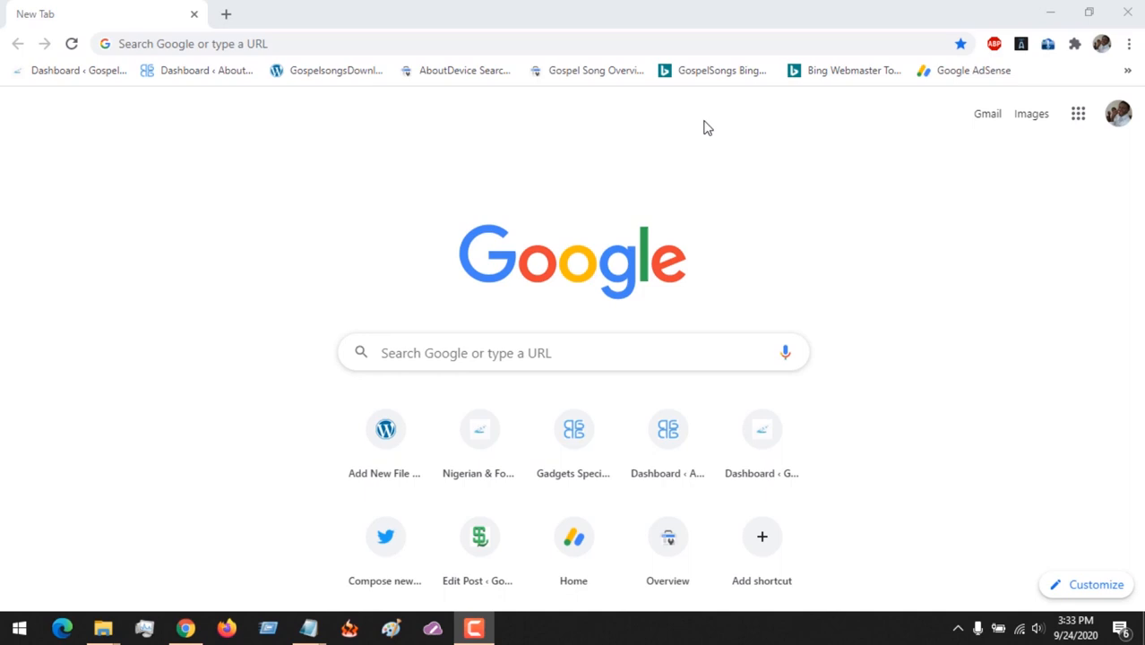
mouse_move(389, 189)
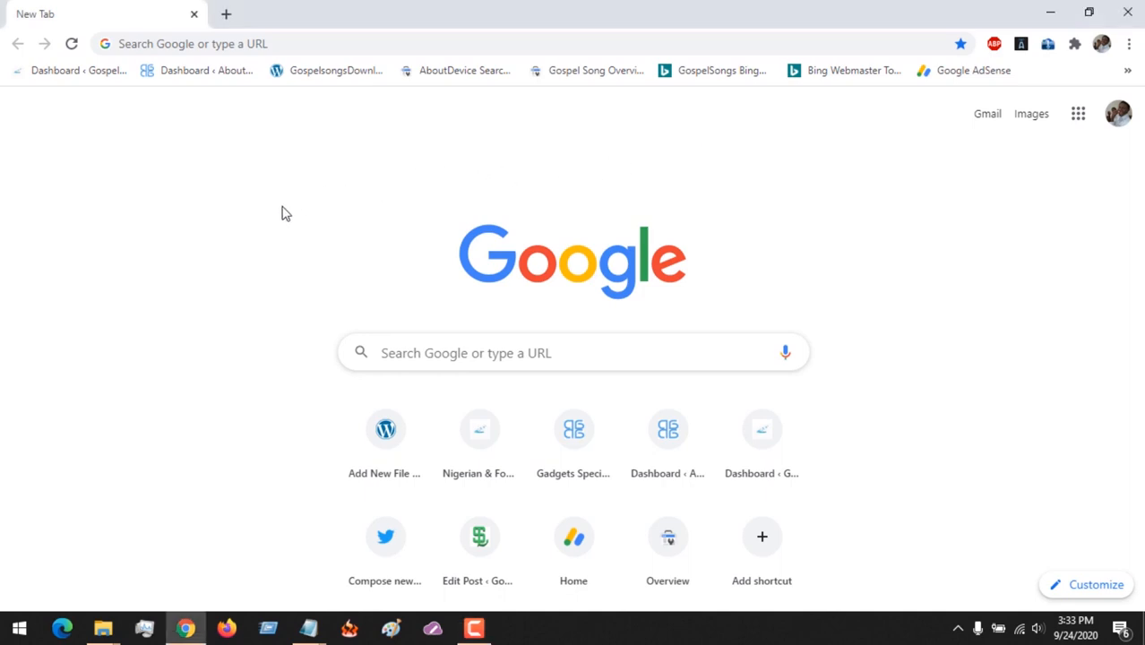
mouse_move(241, 235)
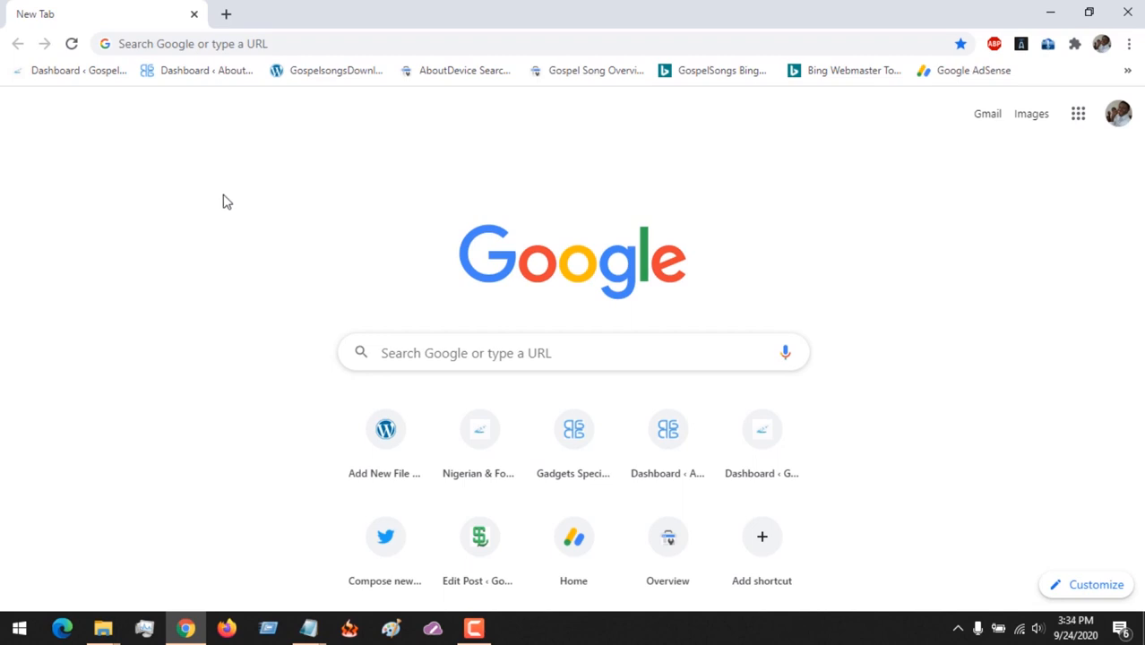
- Focus the Chrome address bar on the new tab to show search suggestions
click(192, 43)
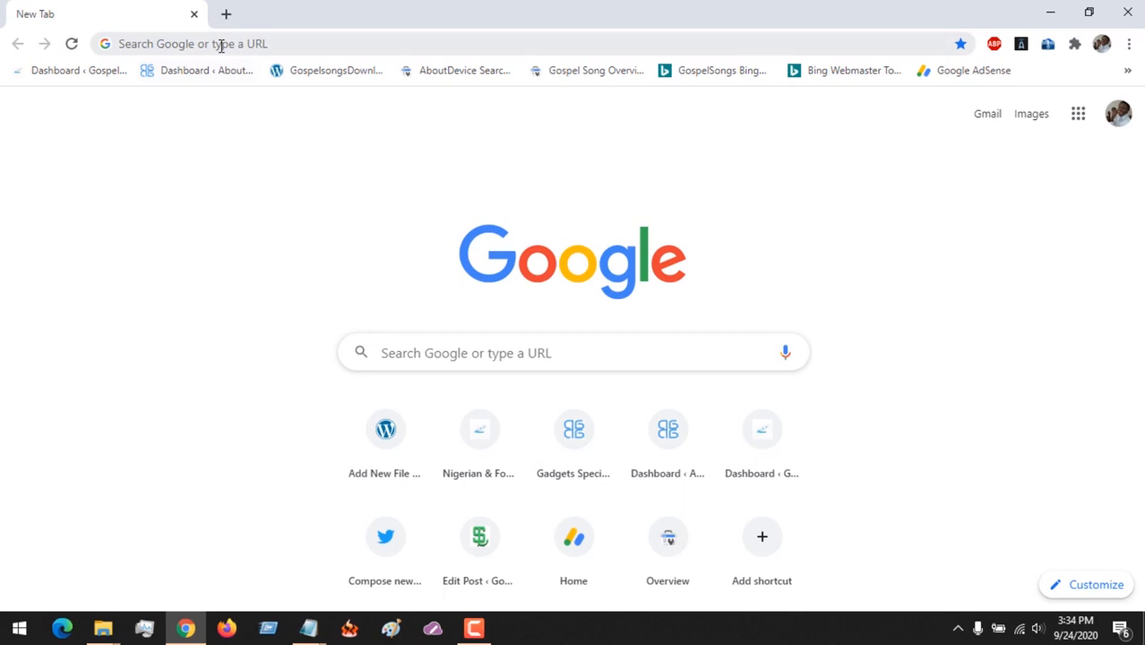
mouse_move(197, 297)
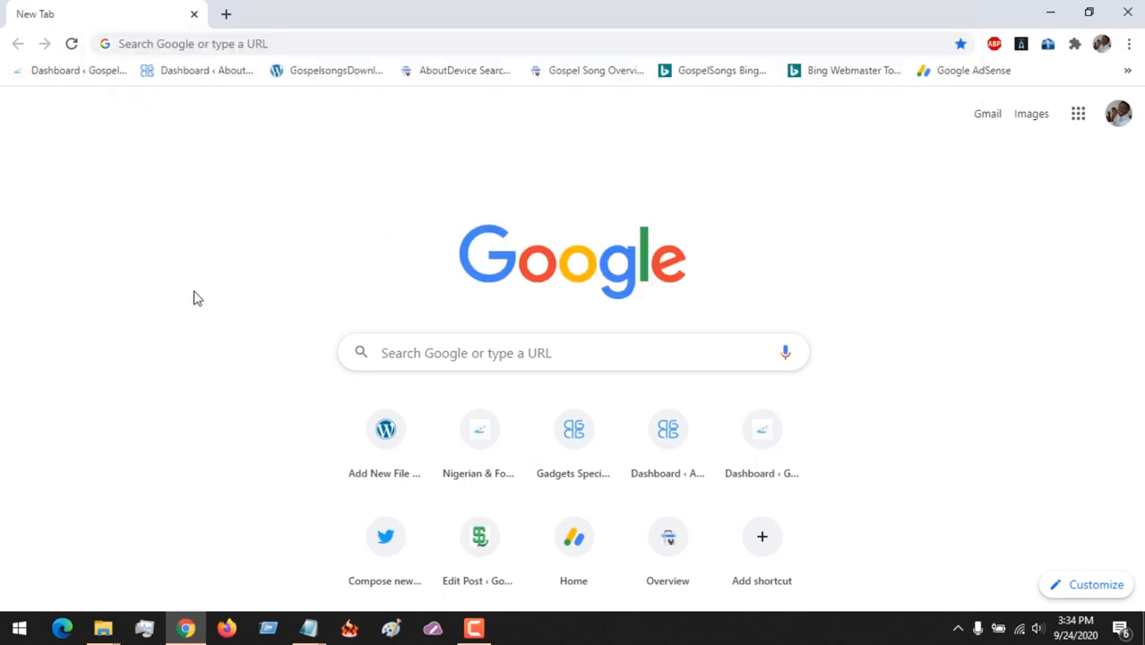
mouse_move(365, 211)
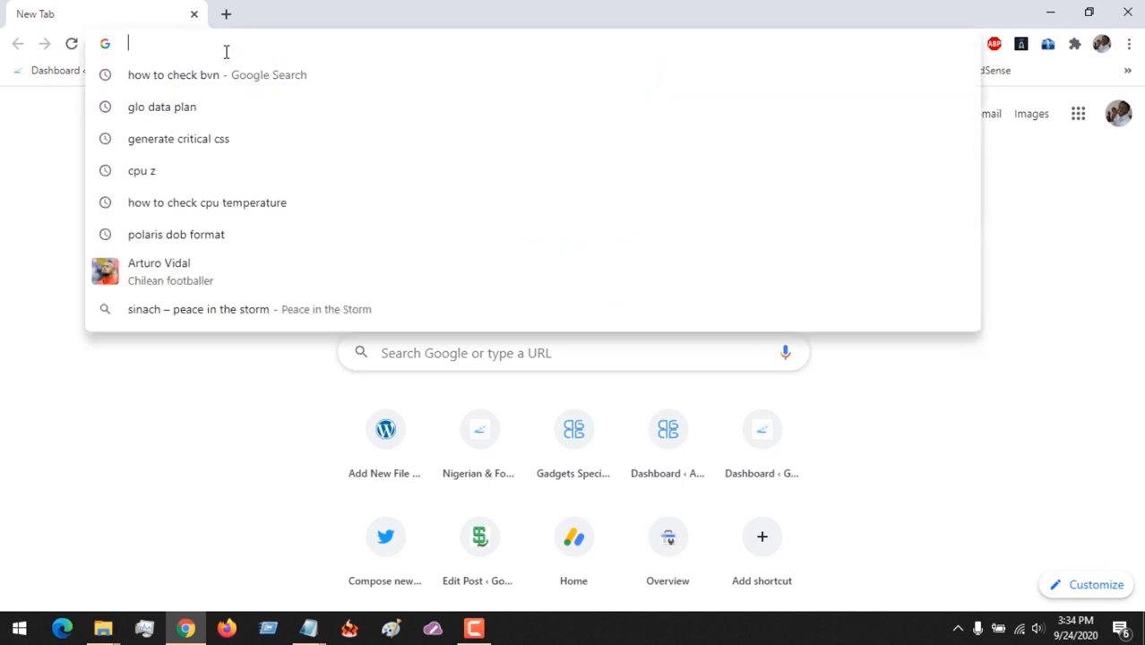
- Search Google for 'coretemp' and open the 'download Core Temp' result
text(core)
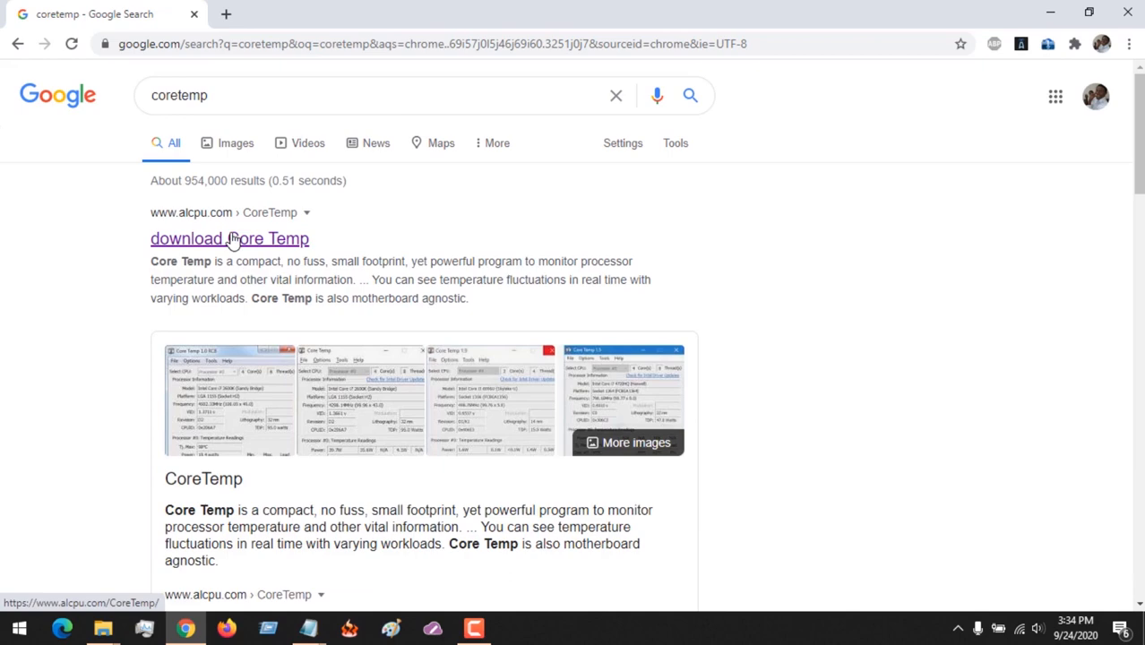
click(230, 238)
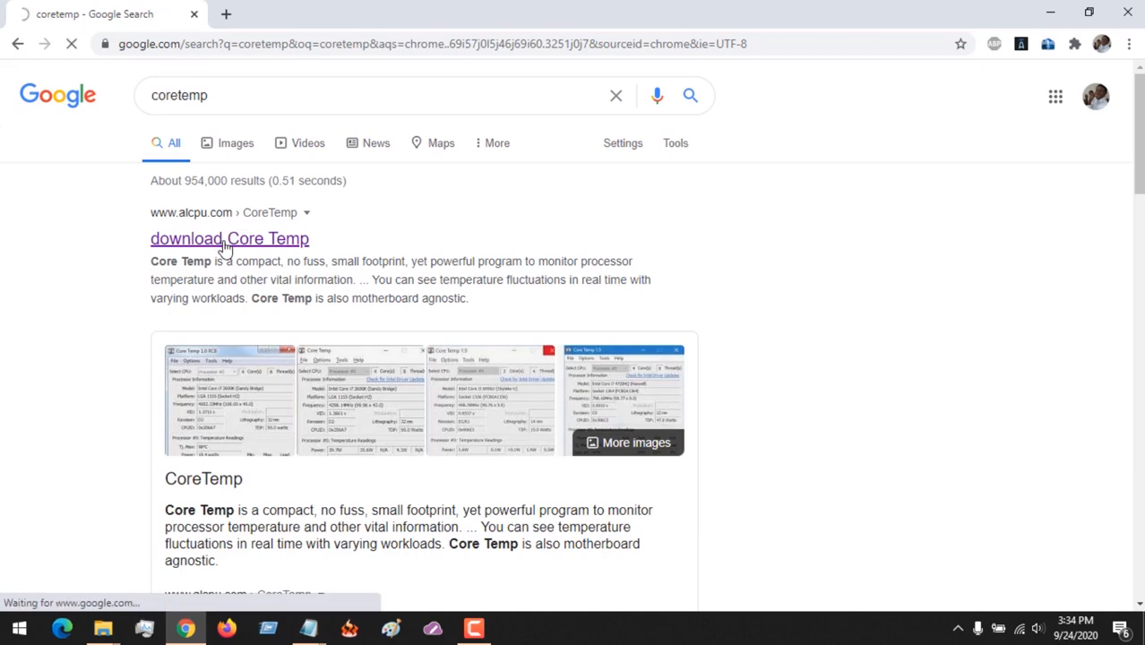
- Download Core-Temp-setup.exe for Core Temp 1.16 from alcpu.com through XDM
click(229, 238)
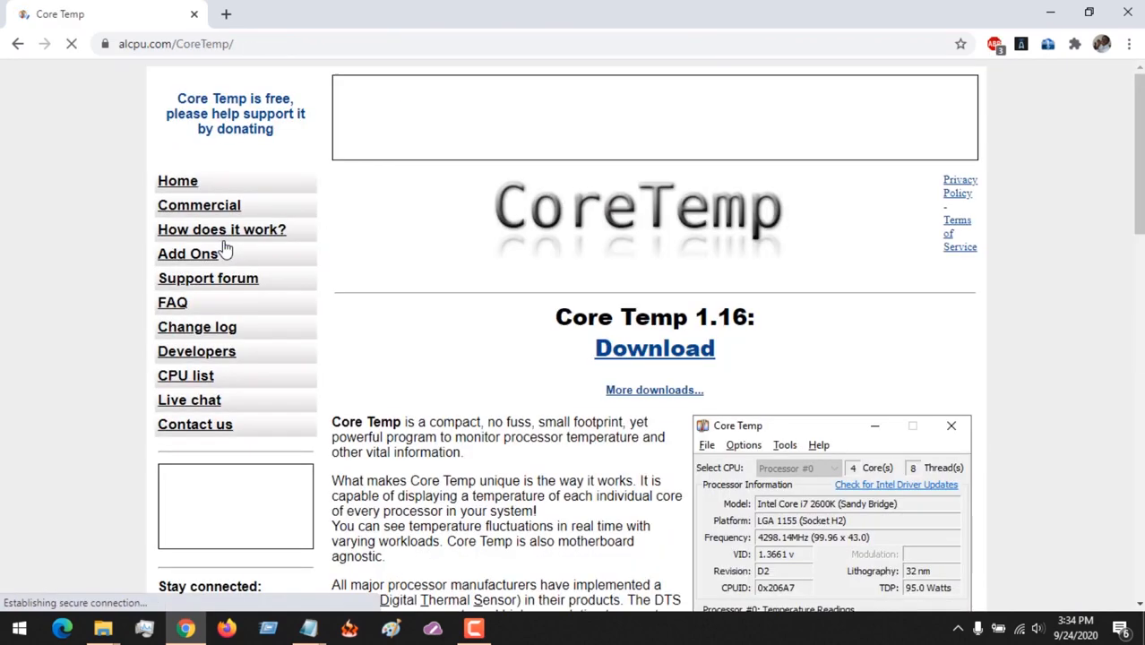
scroll(down, 3)
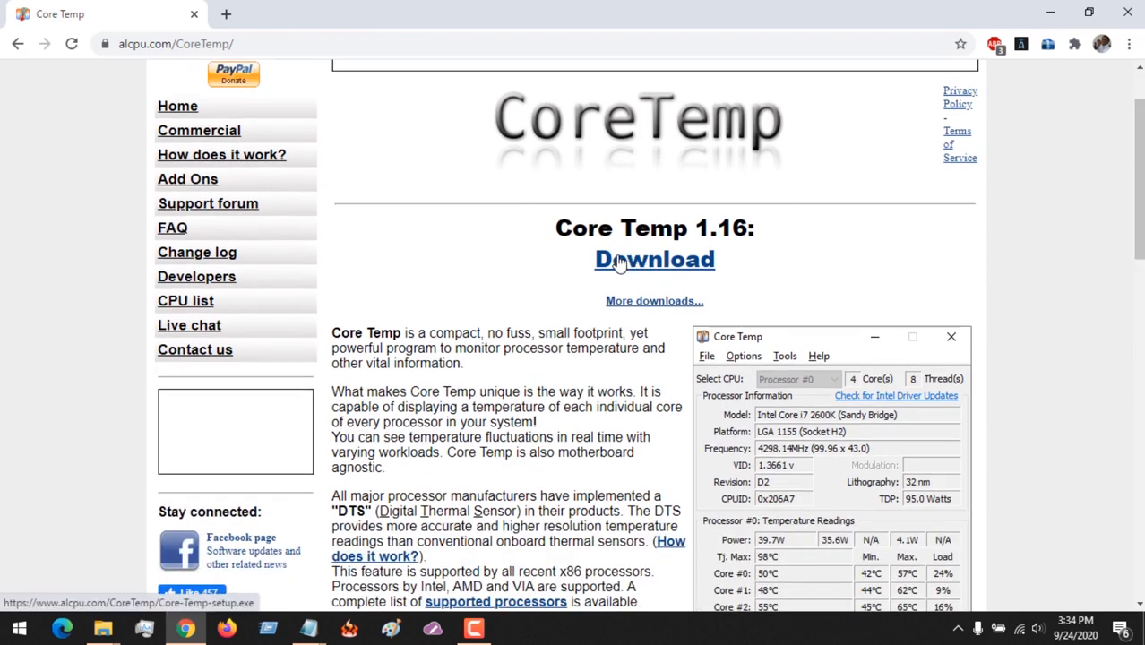
click(653, 259)
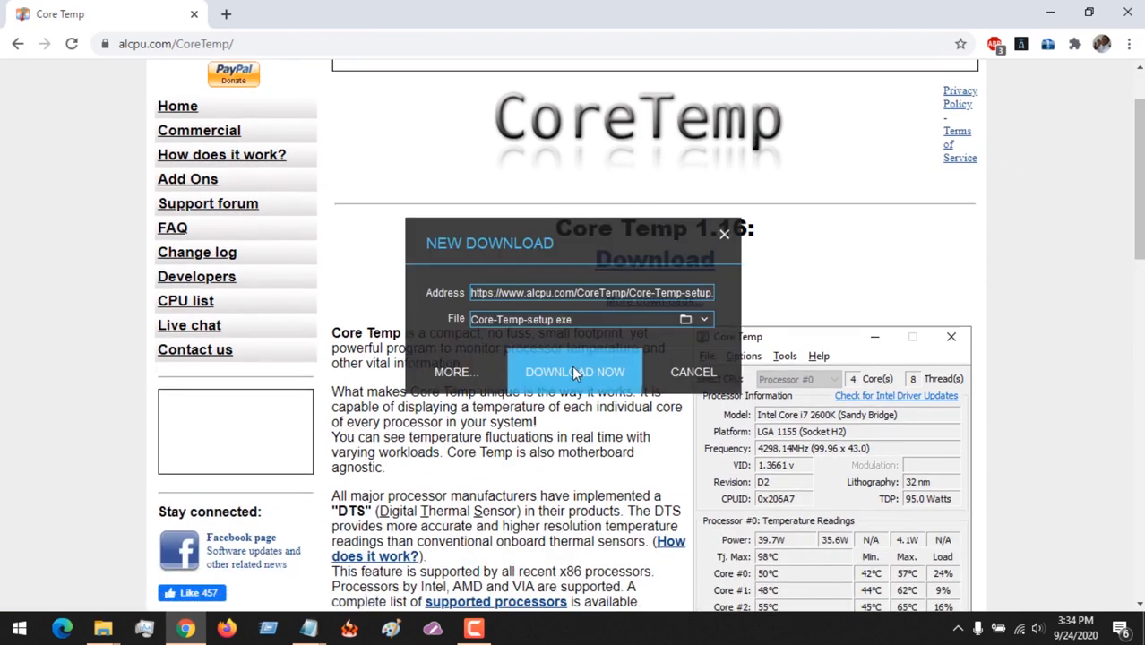
click(574, 372)
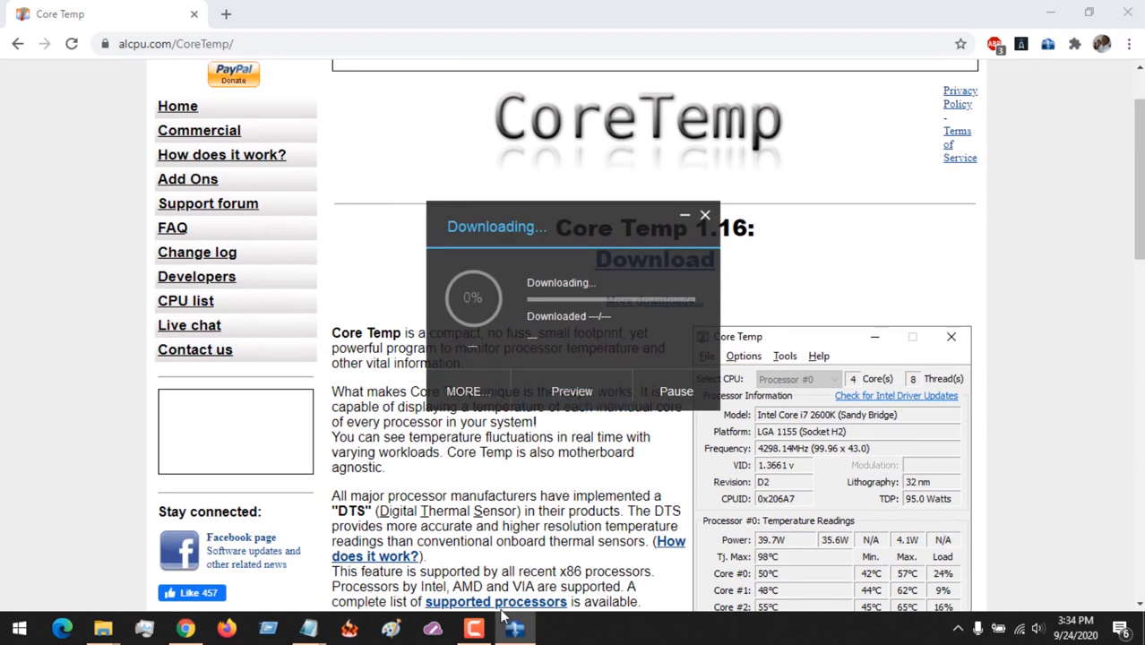
click(704, 215)
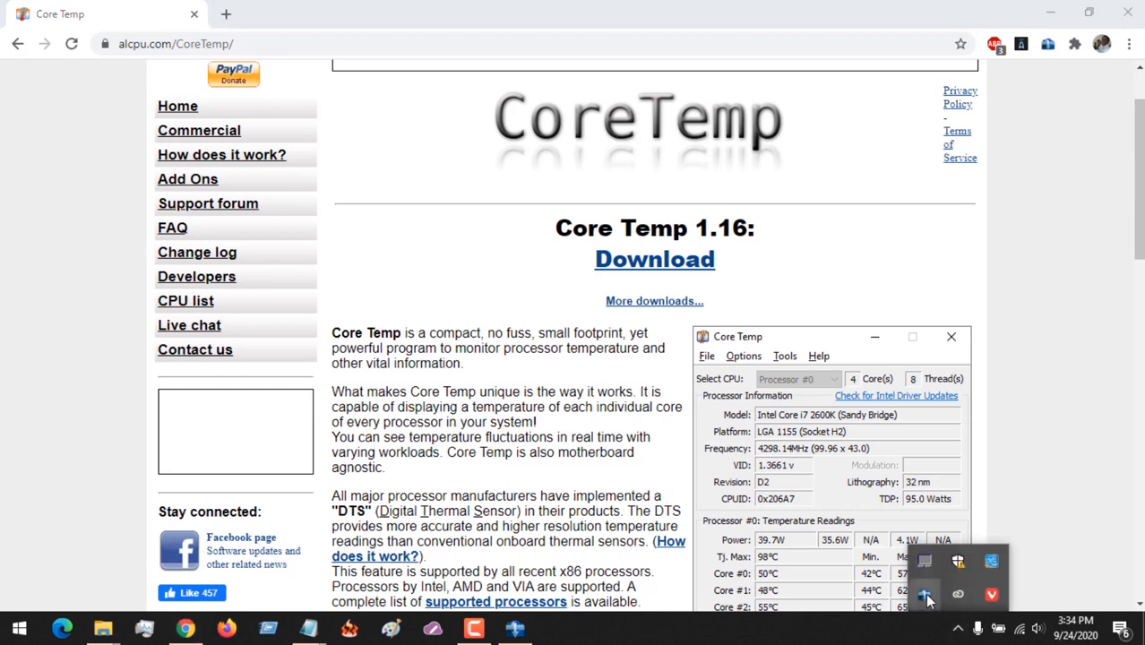
- Open XDM 2020 from the tray and launch the completed Core-Temp-setup_1.exe
click(924, 593)
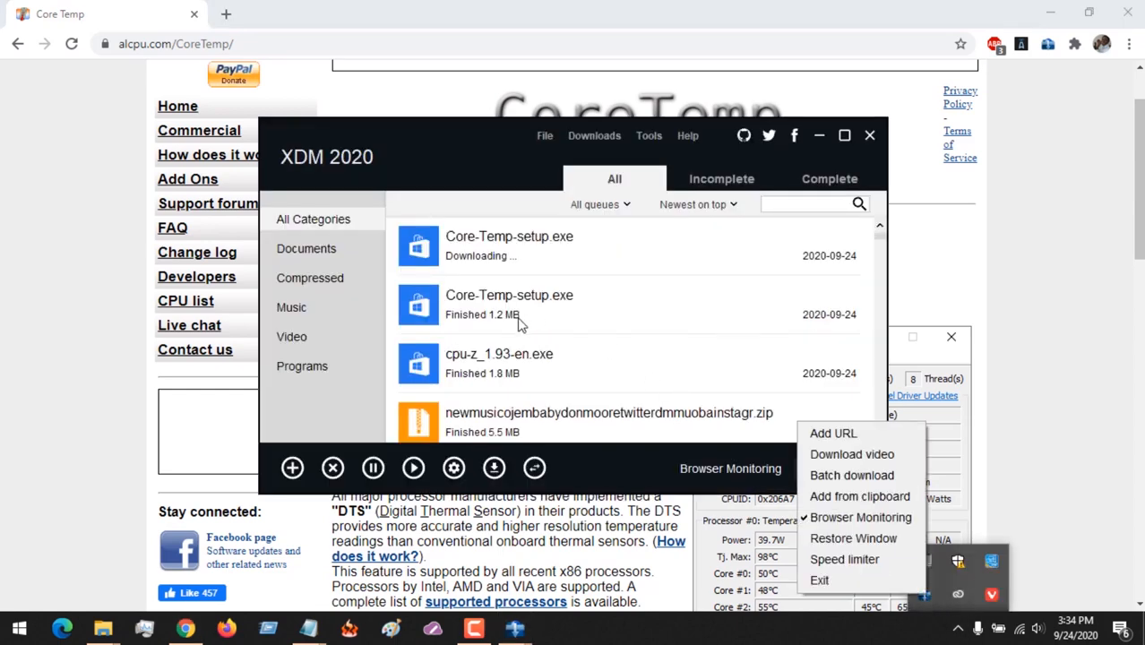
right_click(509, 304)
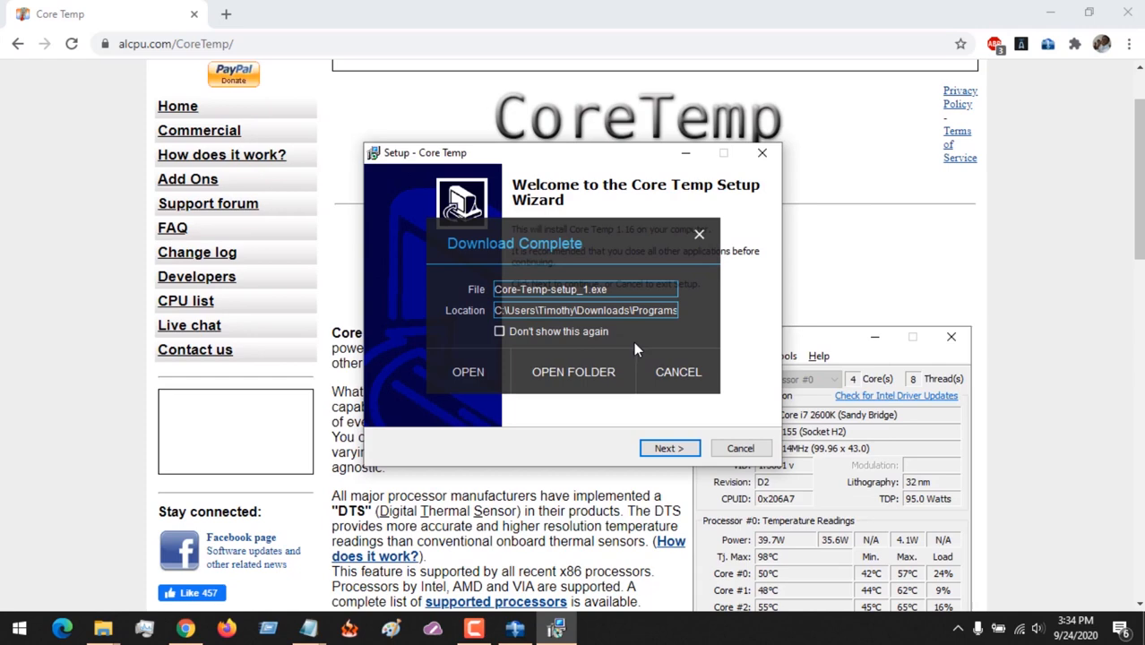
- Accept the license and keep the default C:\Program Files\Core Temp install folder
click(699, 234)
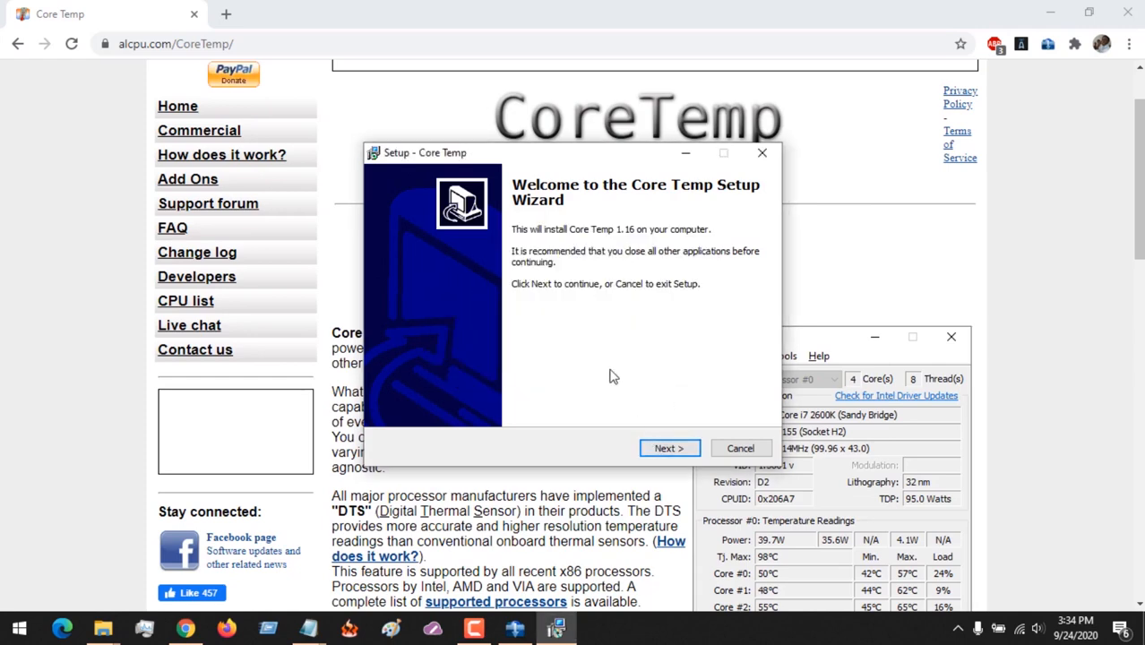
click(669, 448)
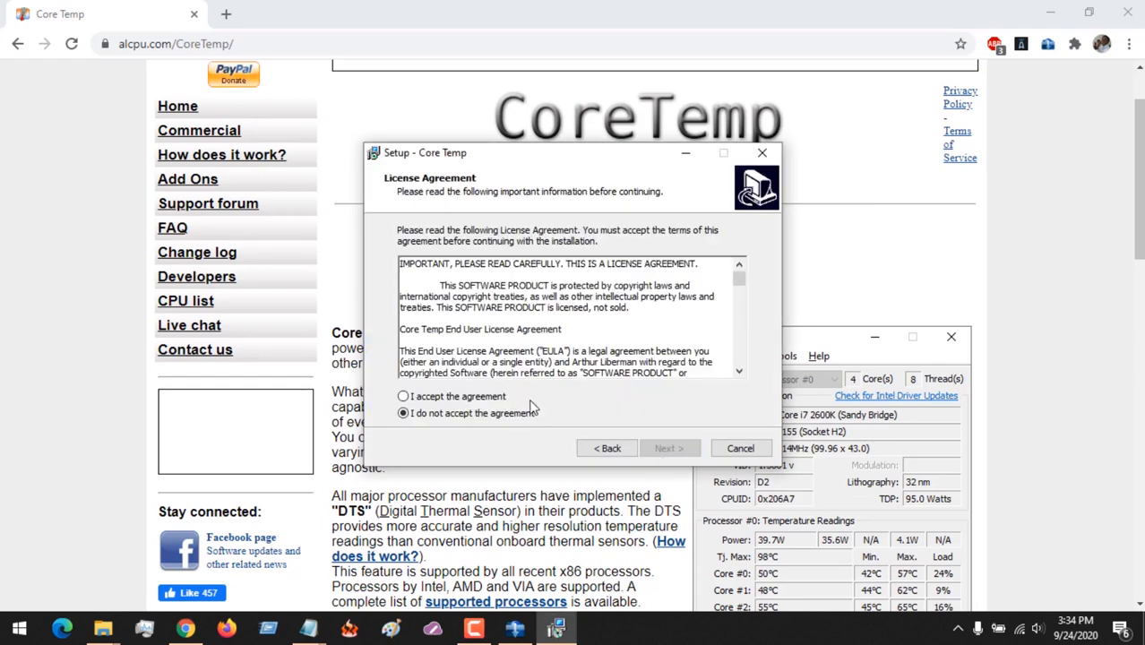
click(403, 396)
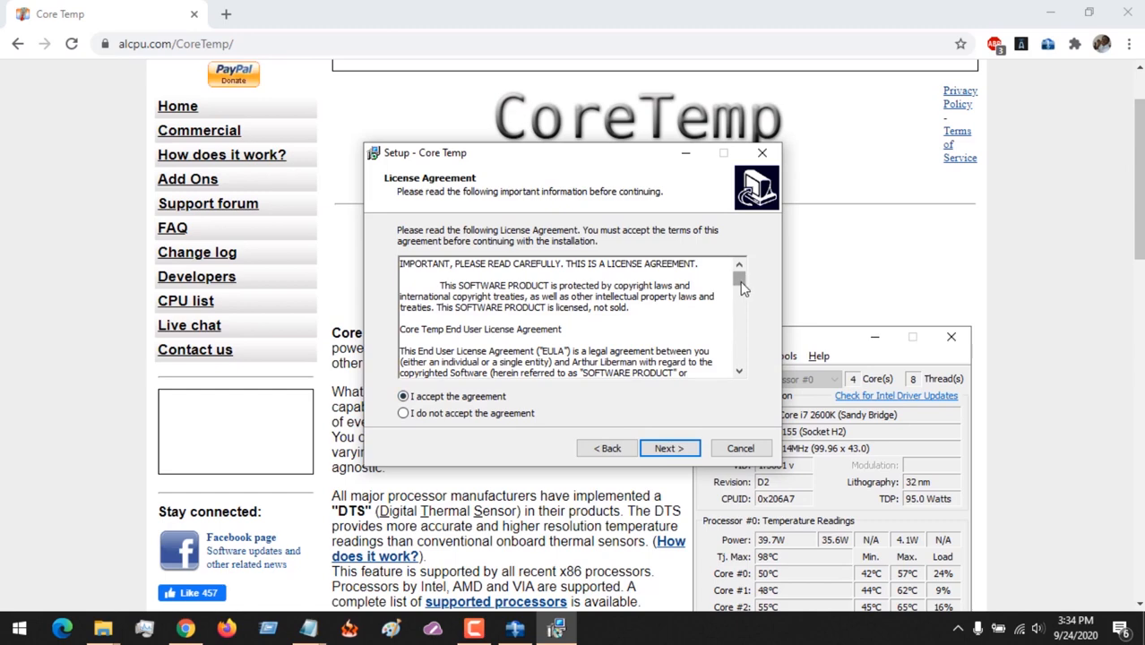
click(668, 448)
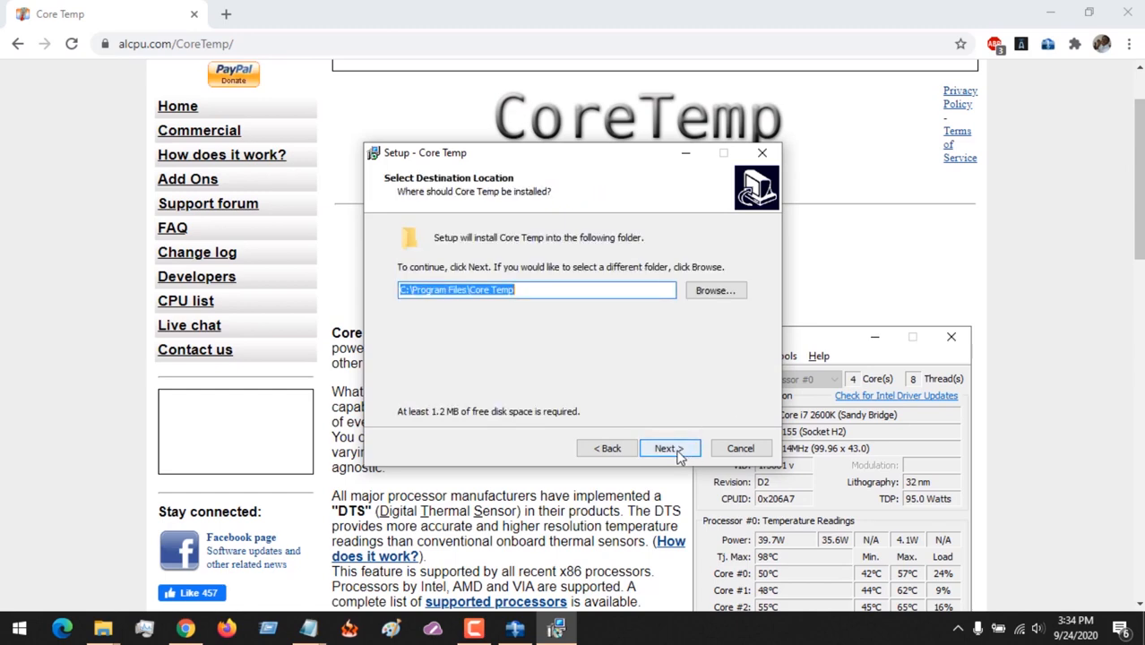
click(669, 448)
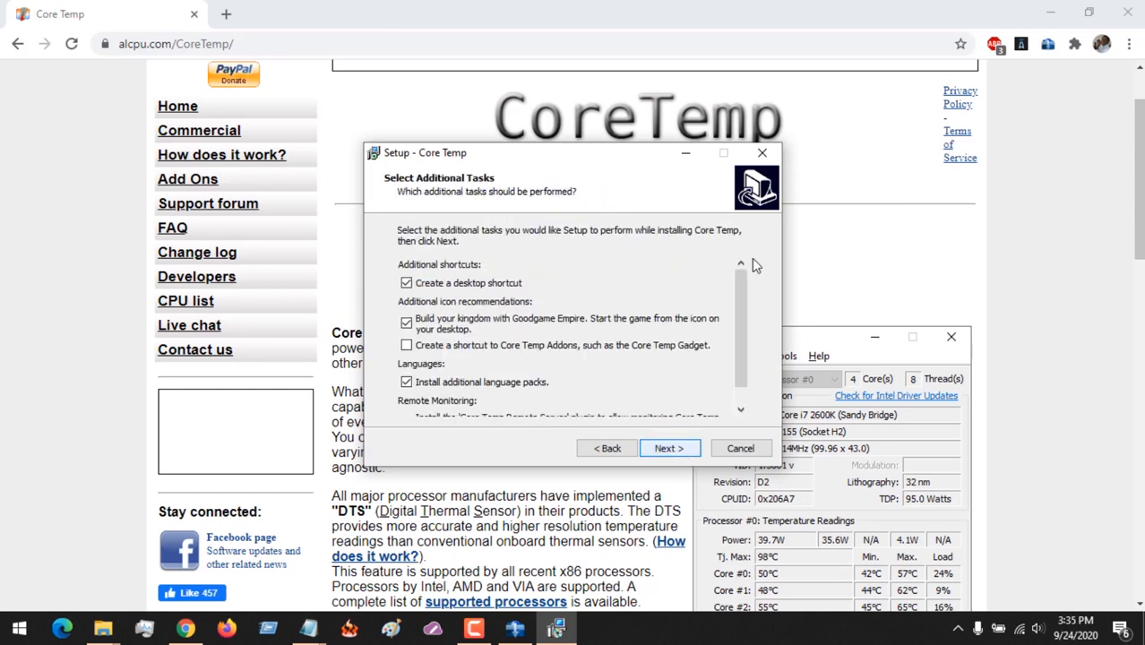
- Untick Goodgame Empire and additional language packs, keeping only the desktop shortcut
scroll(down, 3)
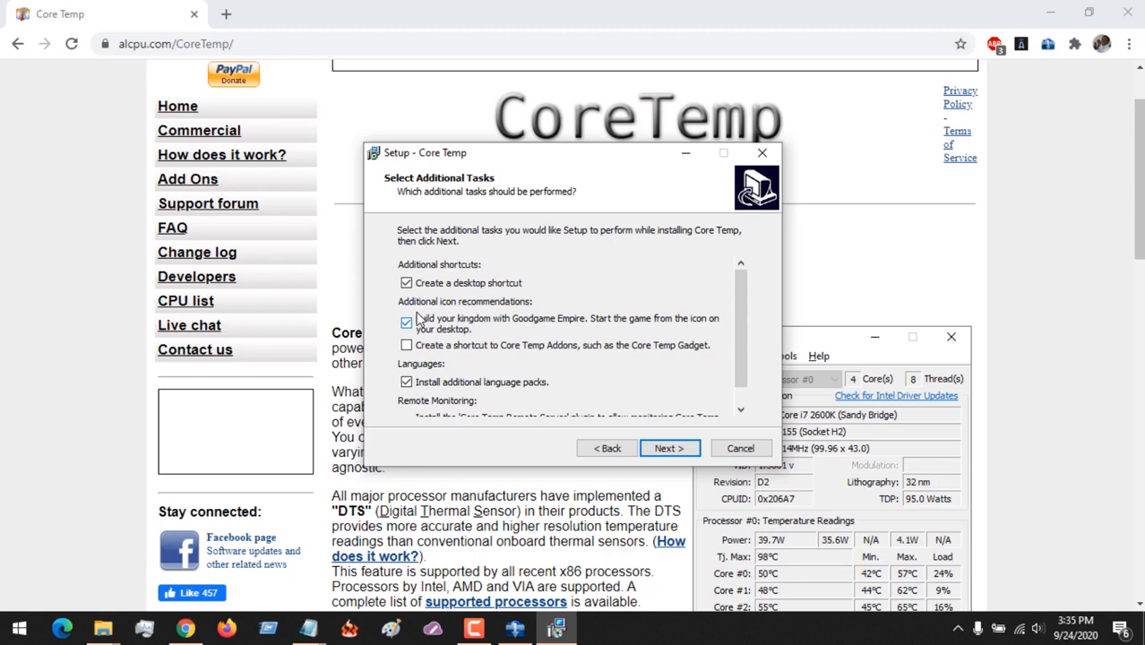
click(405, 322)
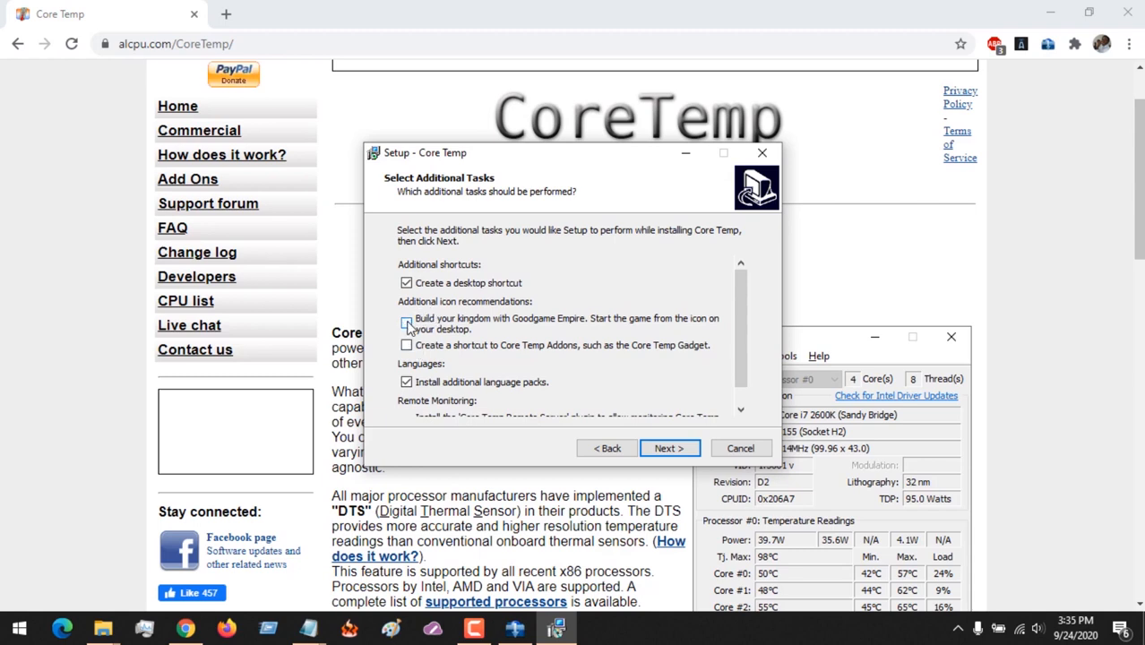
click(406, 322)
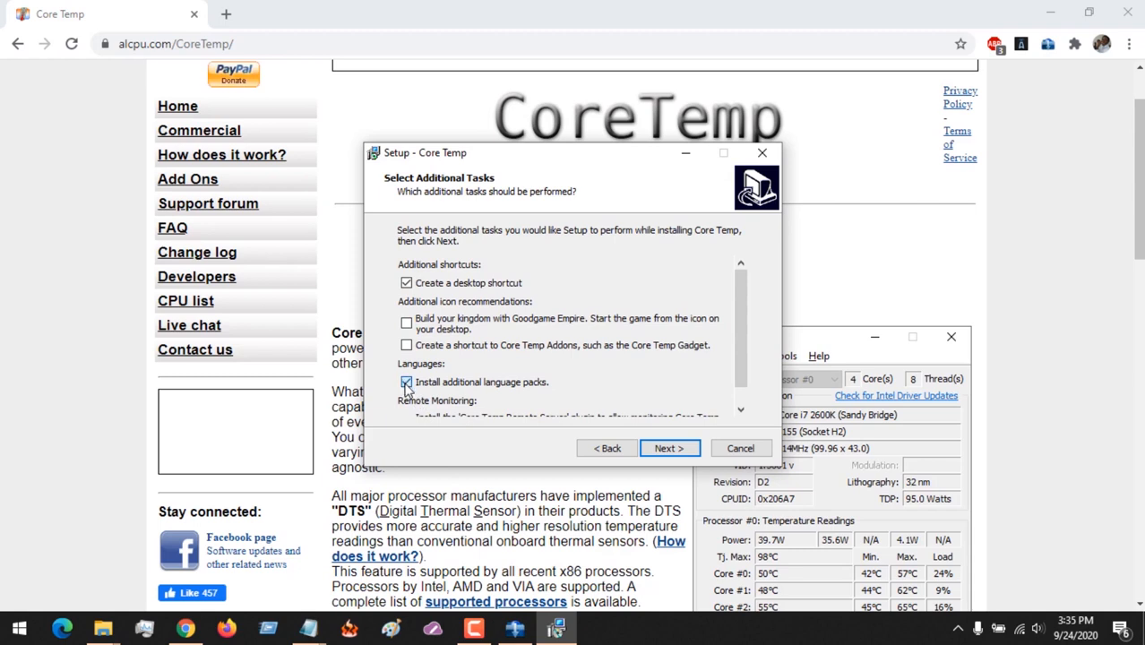
click(407, 381)
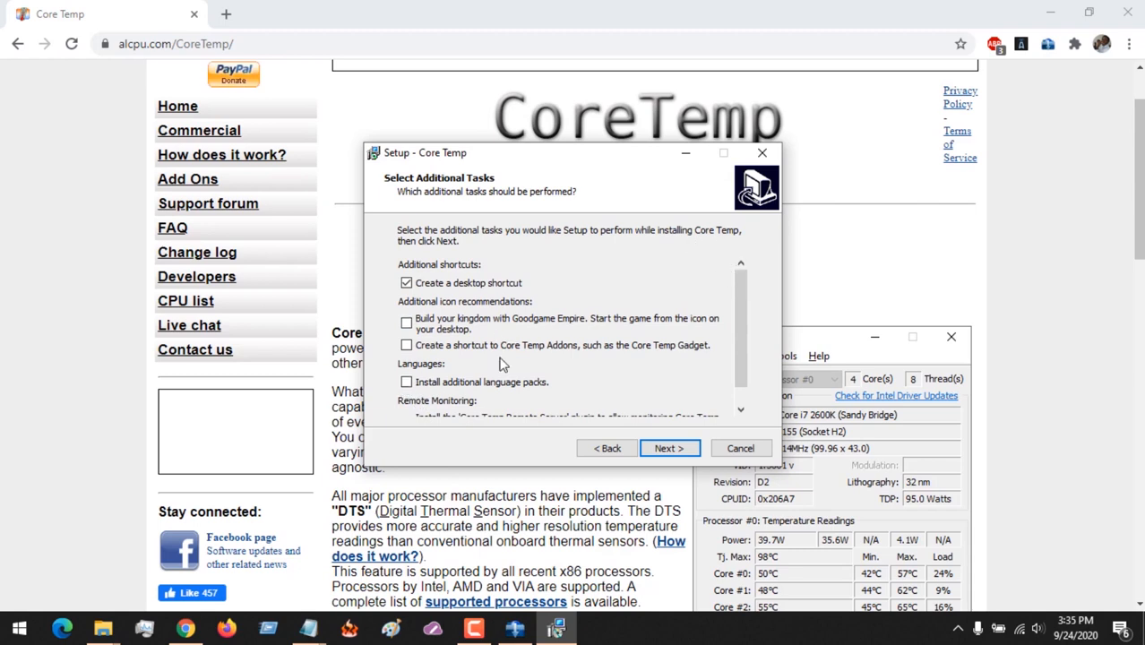
scroll(down, 3)
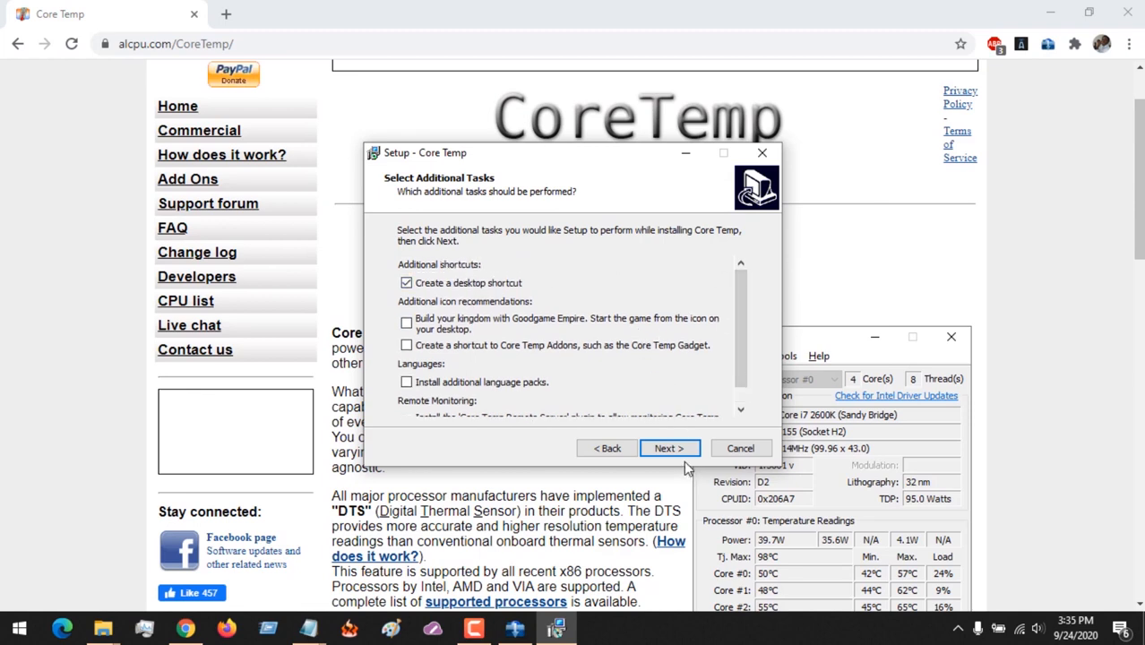
click(668, 448)
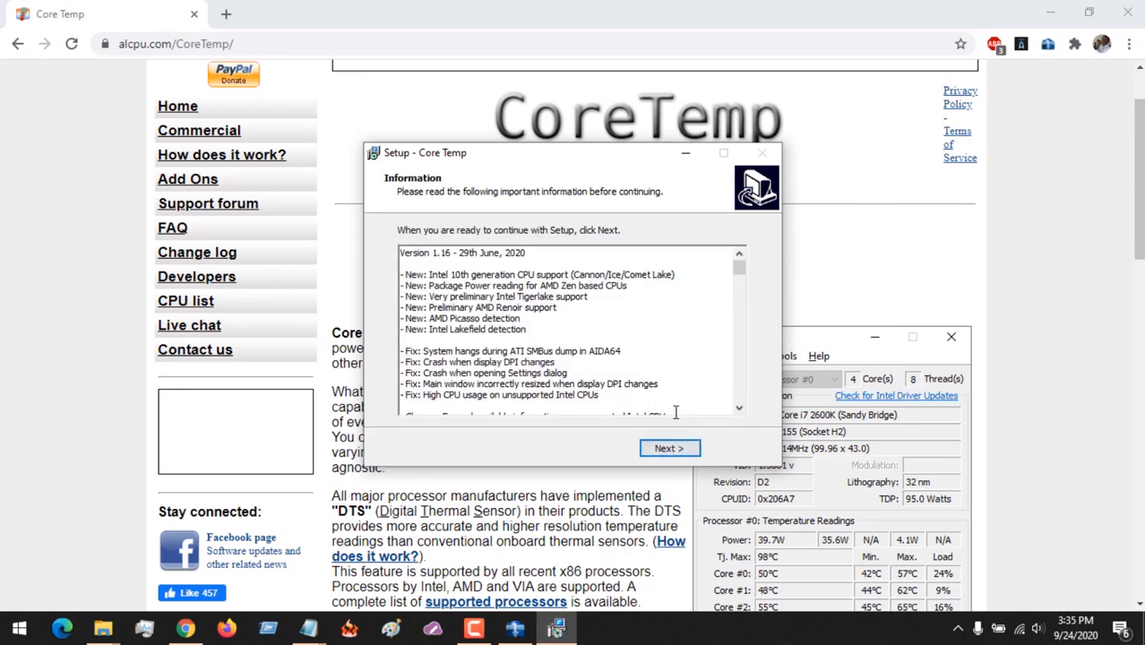
- Pass the information page, untick 'View Readme.txt', and finish to launch Core Temp
click(668, 448)
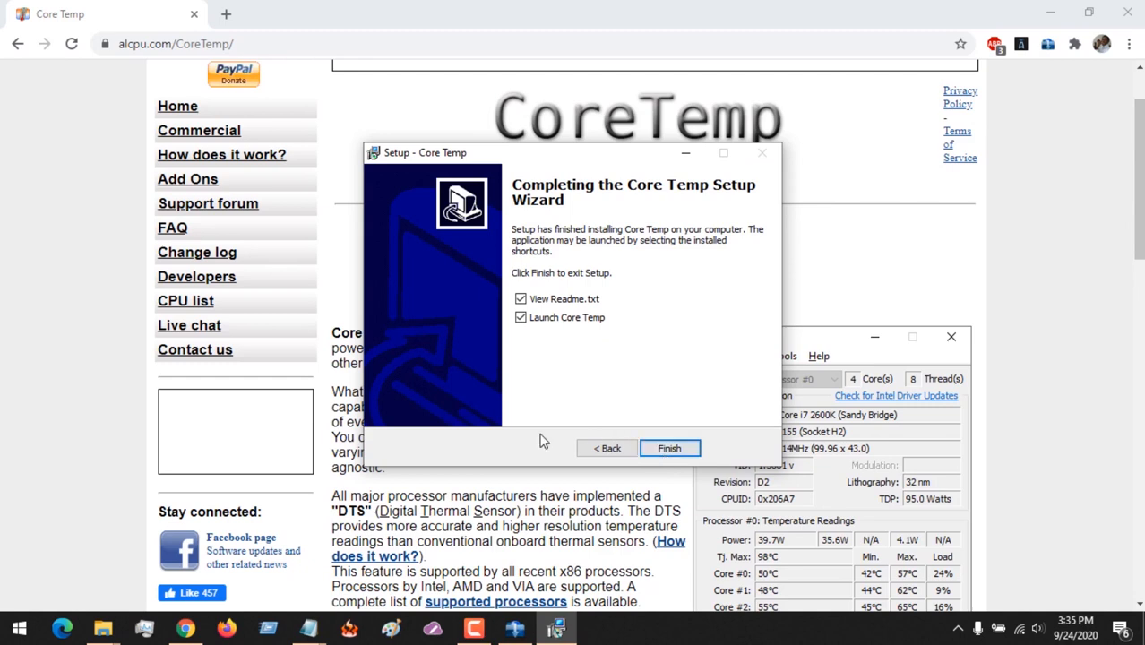
click(520, 298)
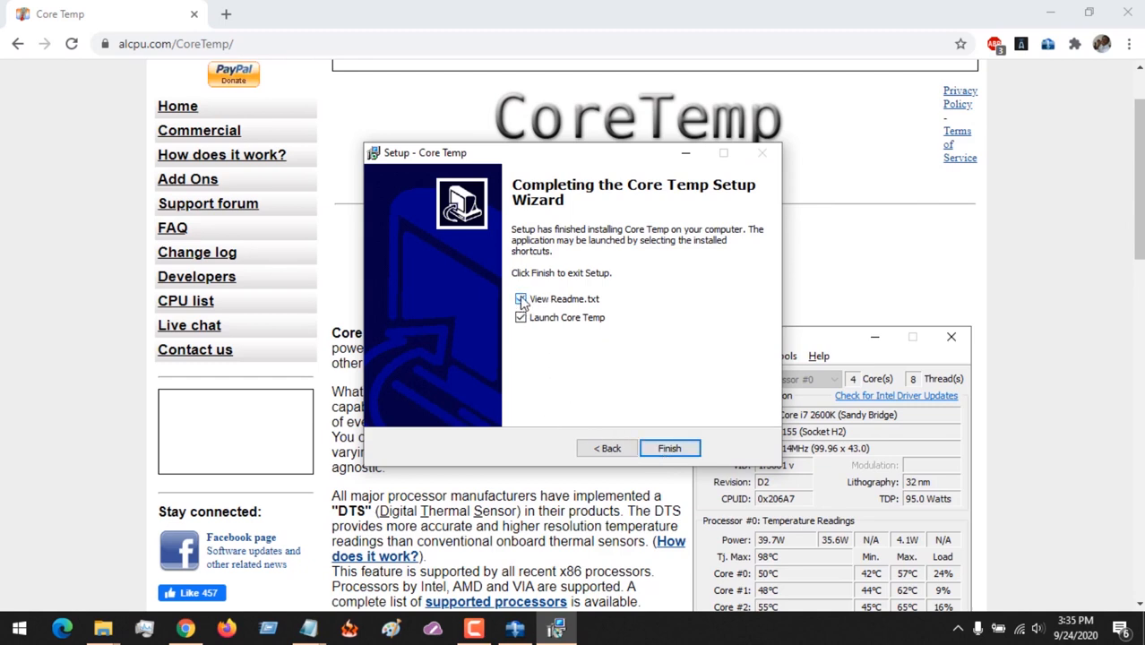
click(521, 299)
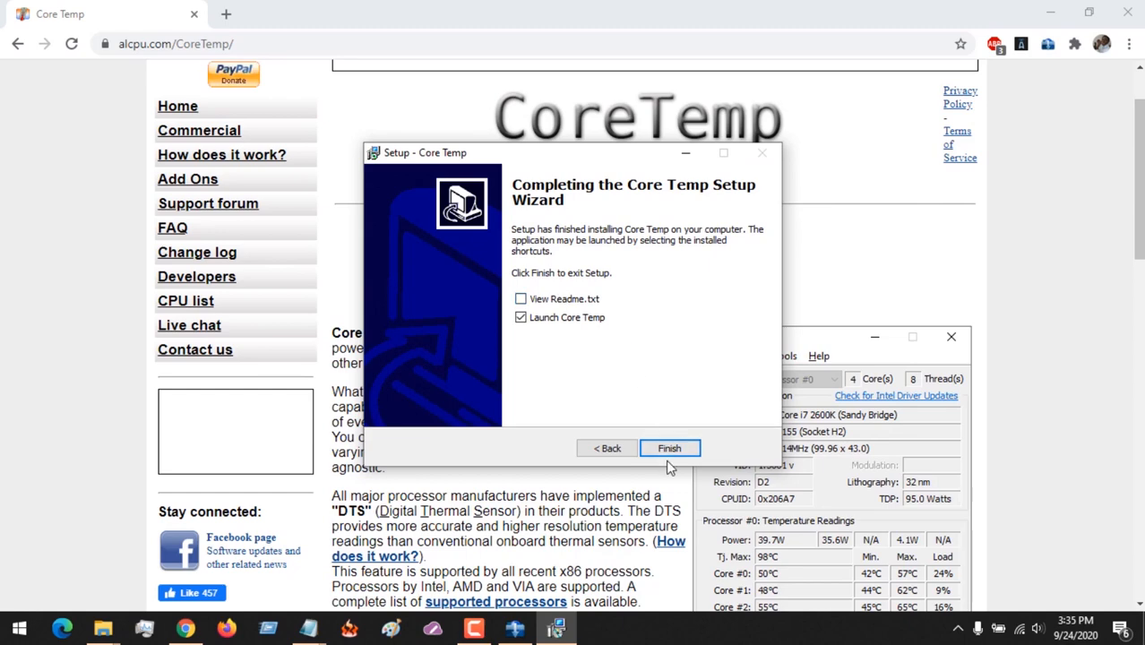
click(669, 448)
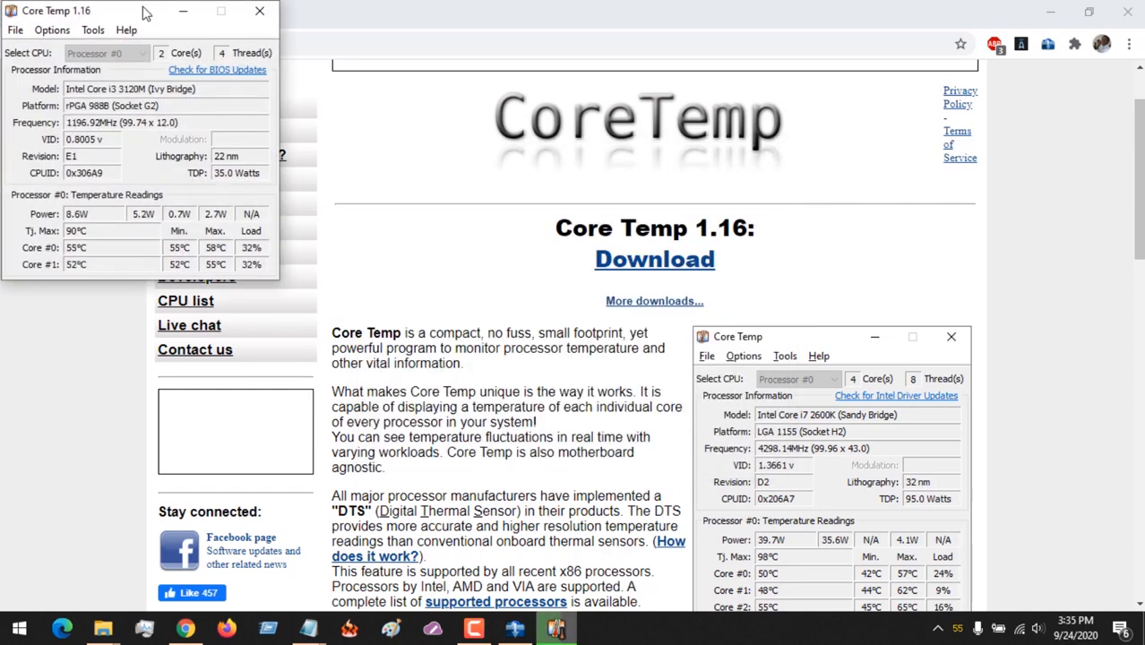